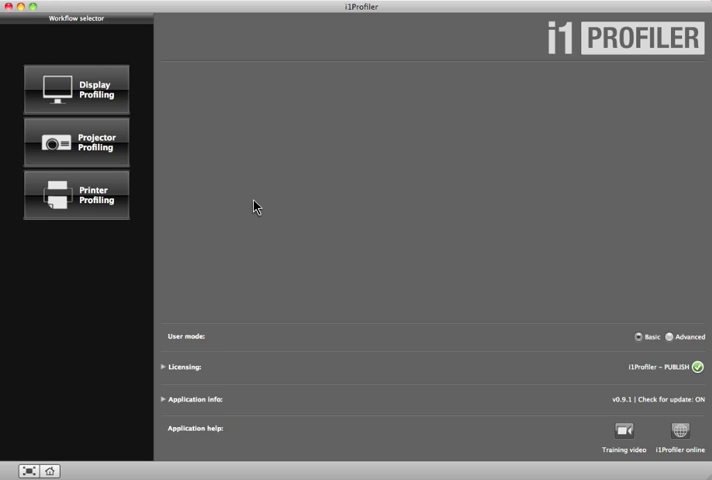
pyautogui.moveTo(660, 336)
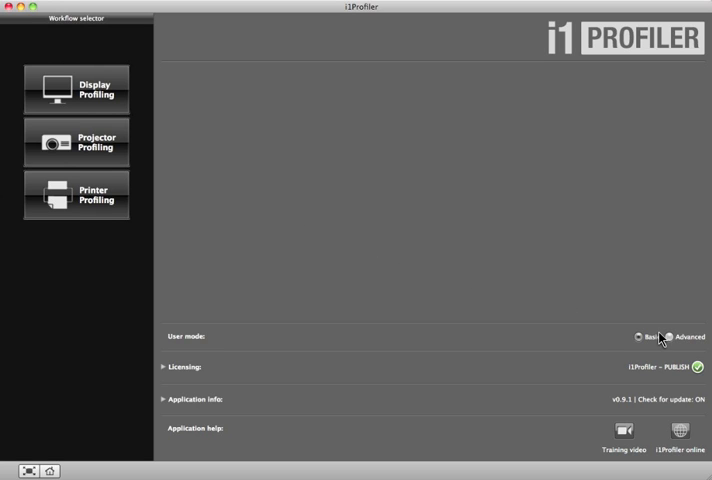
# Switch to Advanced user mode and choose the CMYK printer as the device
pyautogui.click(668, 336)
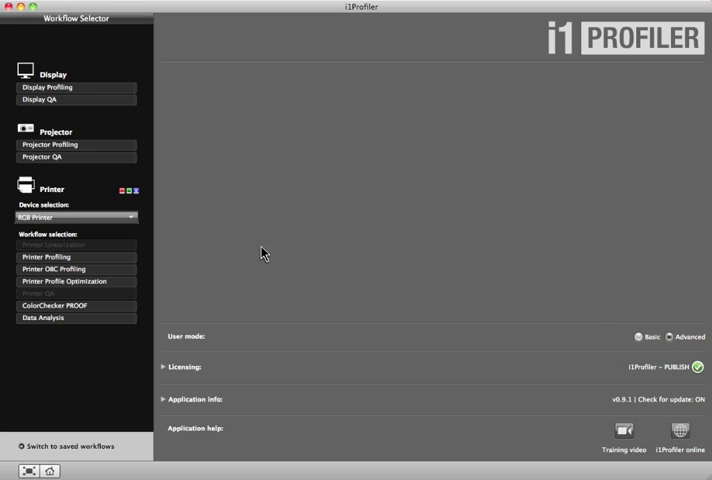
pyautogui.click(76, 216)
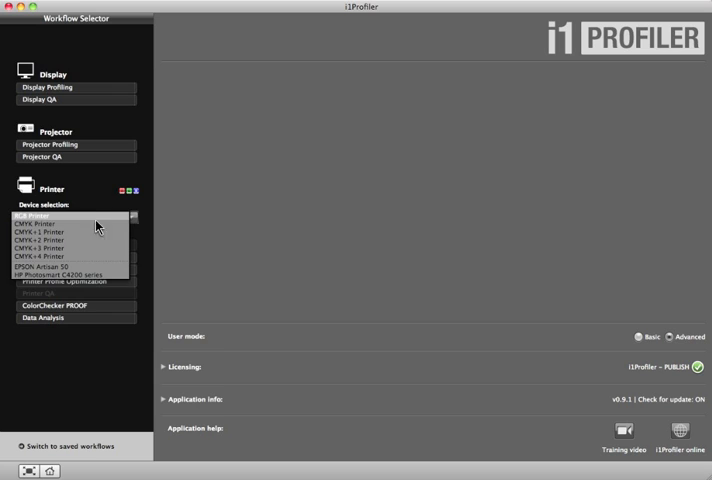
pyautogui.click(40, 232)
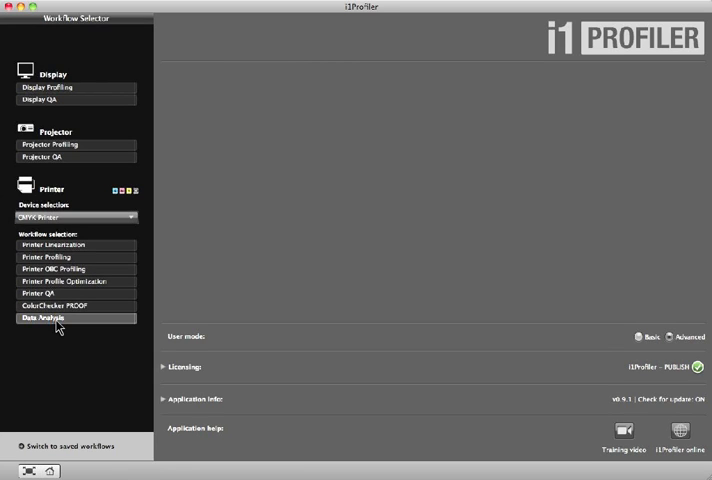
# Start Data Analysis with Offset press demo.mxf as set A and FOGRA39L.mxf as set B
pyautogui.click(46, 318)
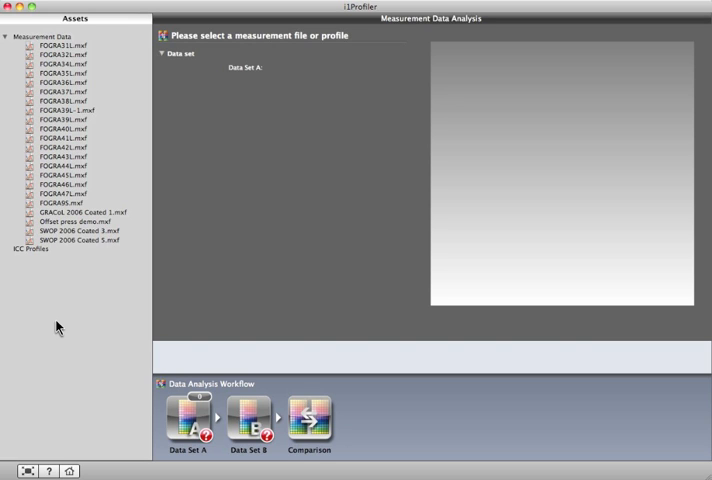
pyautogui.click(72, 220)
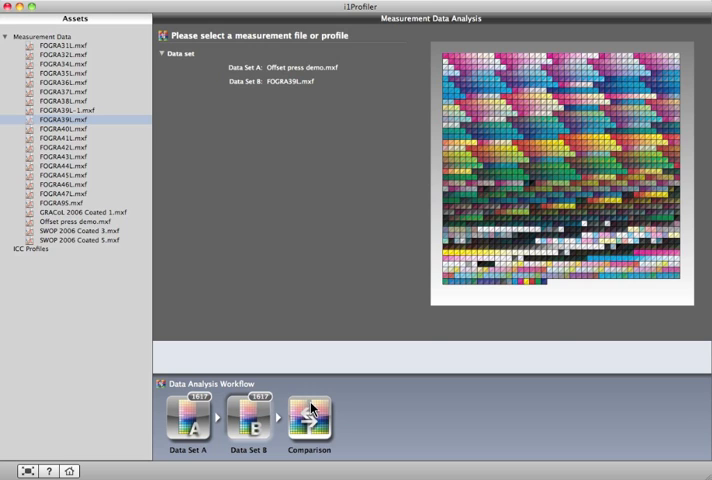
# Show the Comparison results with average, standard deviation and maximum Delta E
pyautogui.click(310, 418)
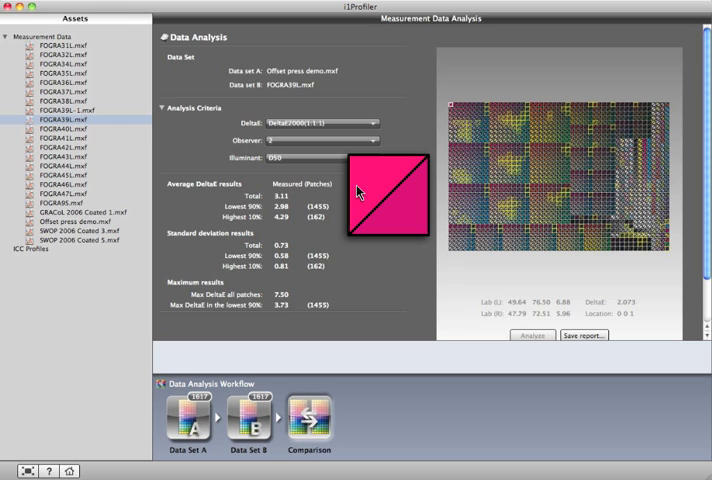
pyautogui.moveTo(360, 192)
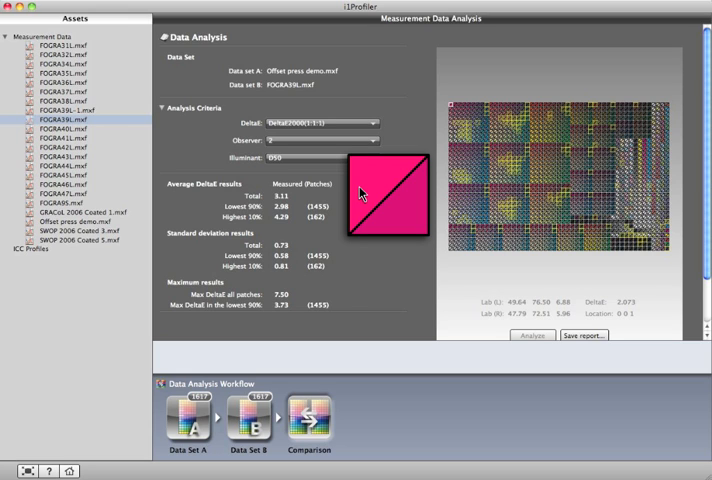
pyautogui.moveTo(400, 210)
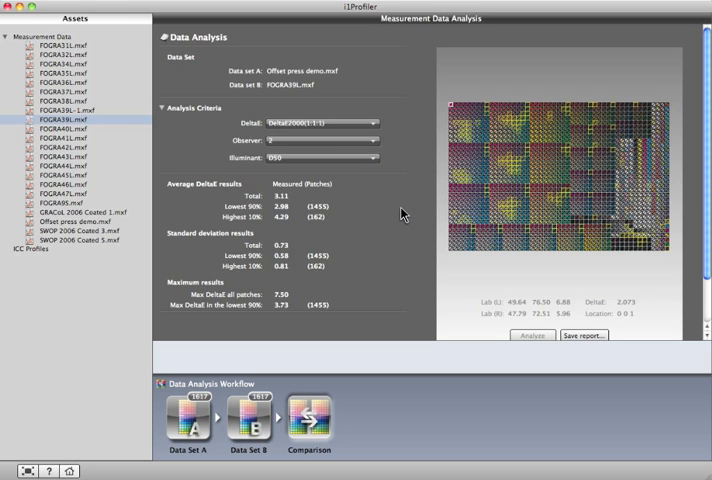
pyautogui.moveTo(288, 210)
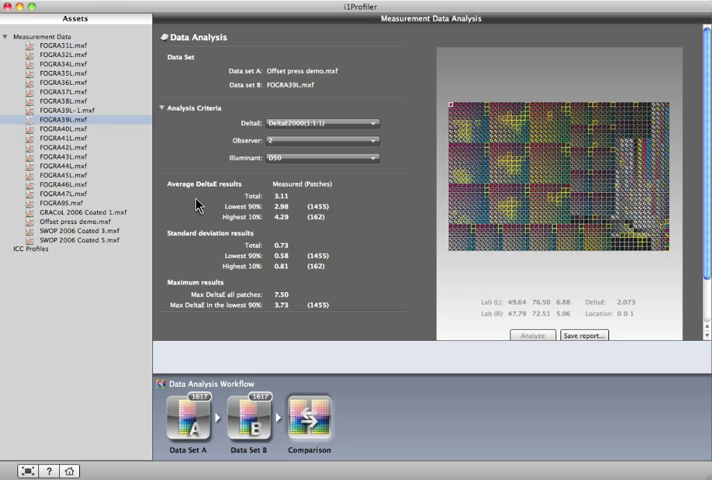
pyautogui.moveTo(470, 196)
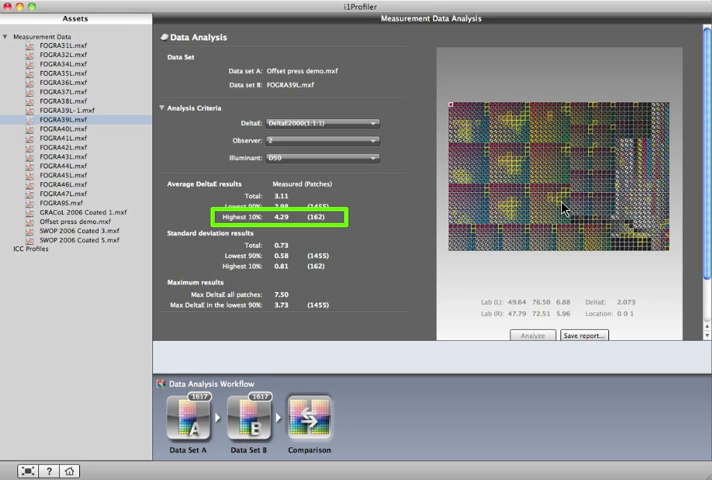
pyautogui.click(564, 192)
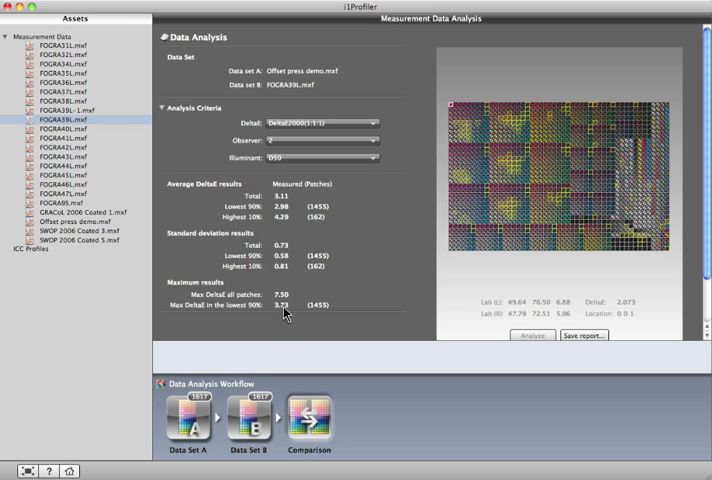
pyautogui.moveTo(360, 224)
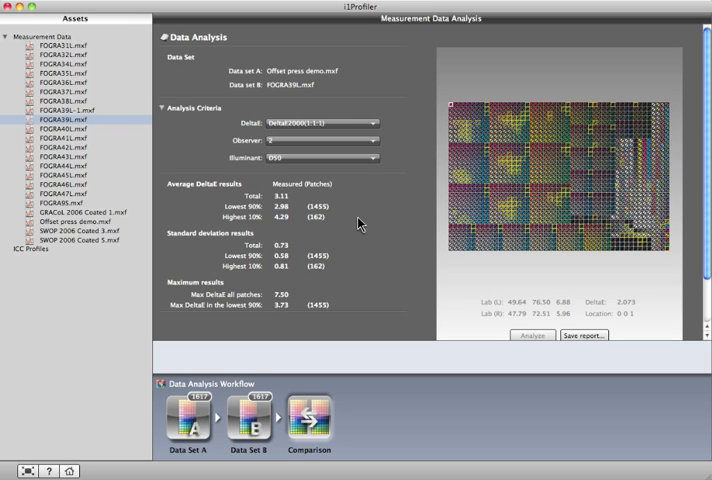
pyautogui.click(488, 108)
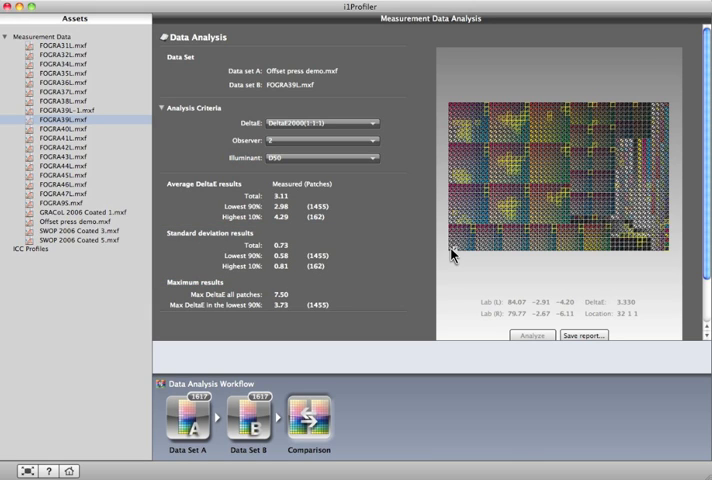
pyautogui.moveTo(578, 338)
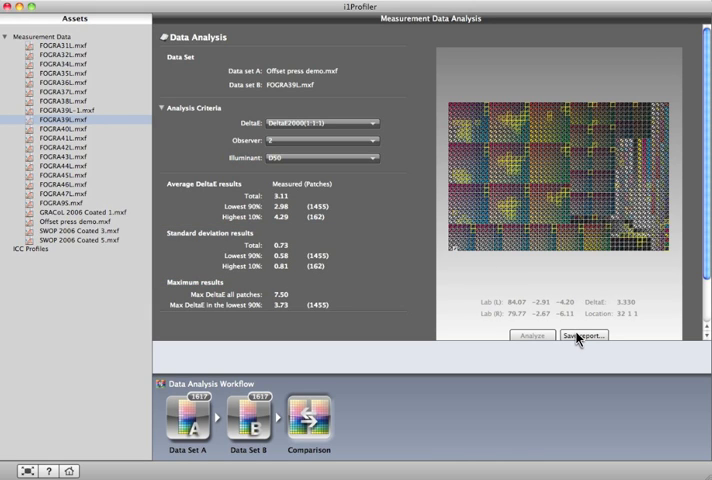
# Save the analysis report as a PDF and review its General Results table of Lab values and Delta E 2000
pyautogui.click(584, 334)
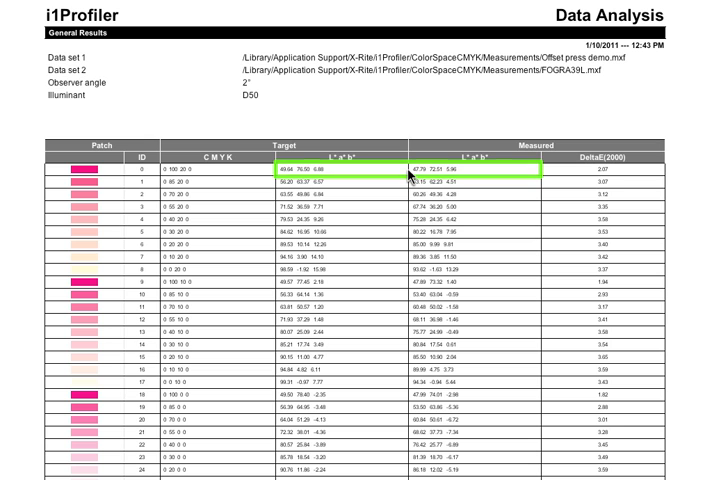
pyautogui.click(624, 176)
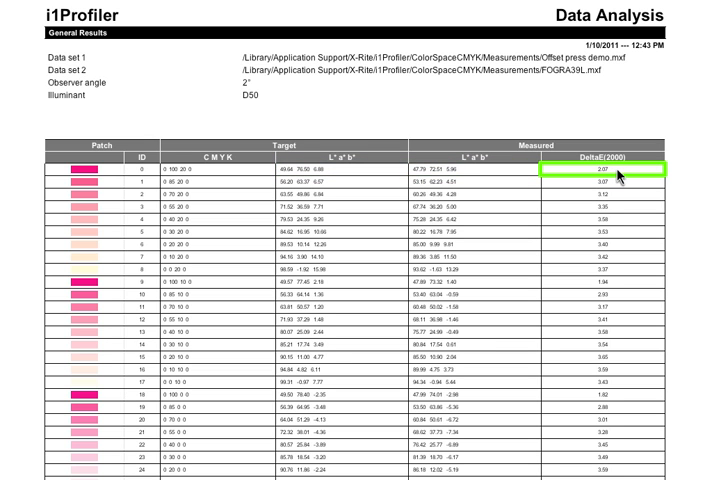
pyautogui.scroll(-3)
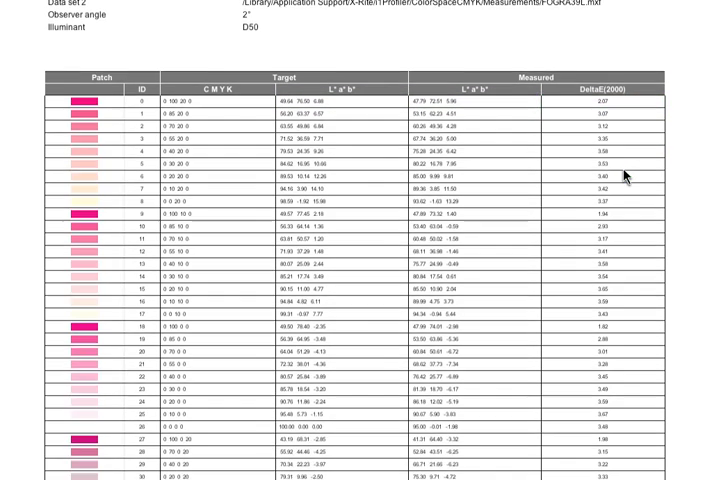
pyautogui.scroll(-3)
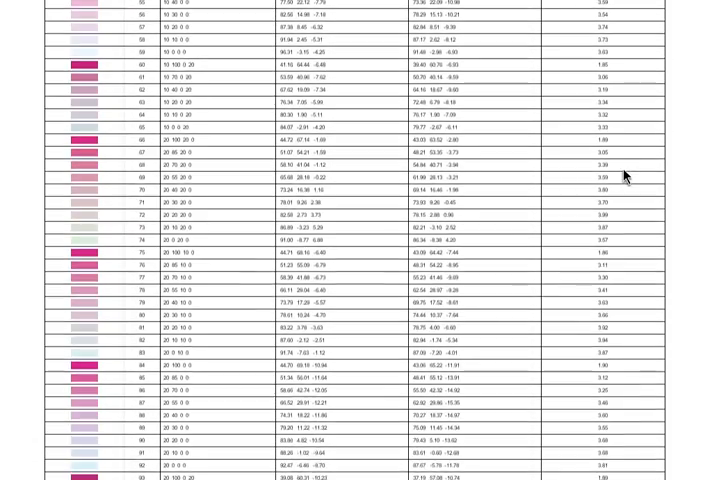
pyautogui.scroll(-3)
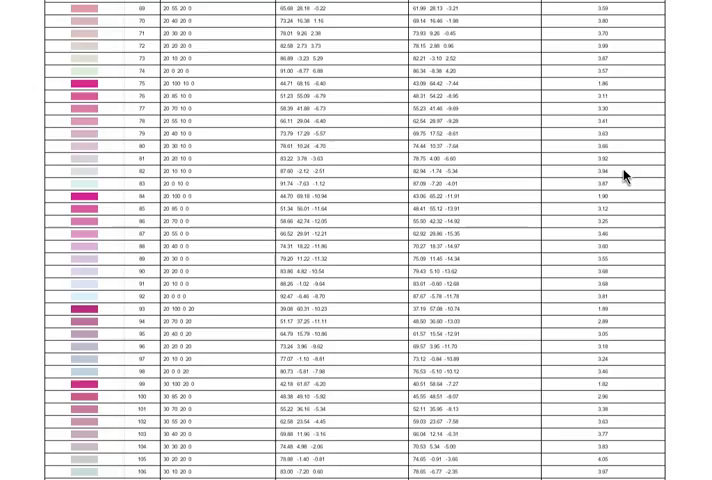
pyautogui.scroll(-3)
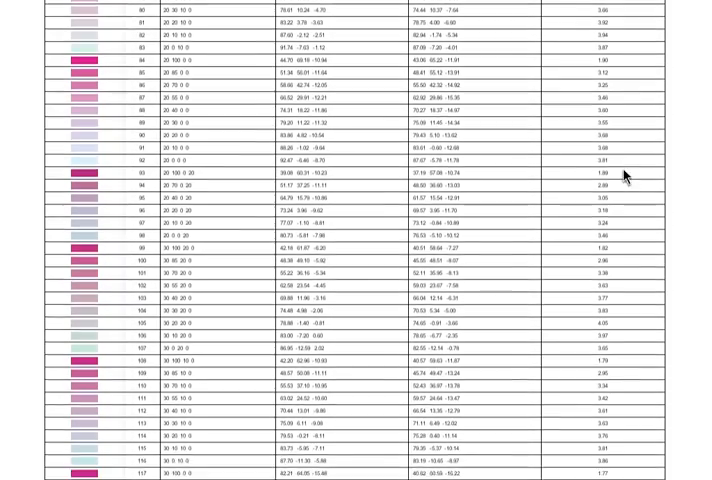
pyautogui.scroll(-3)
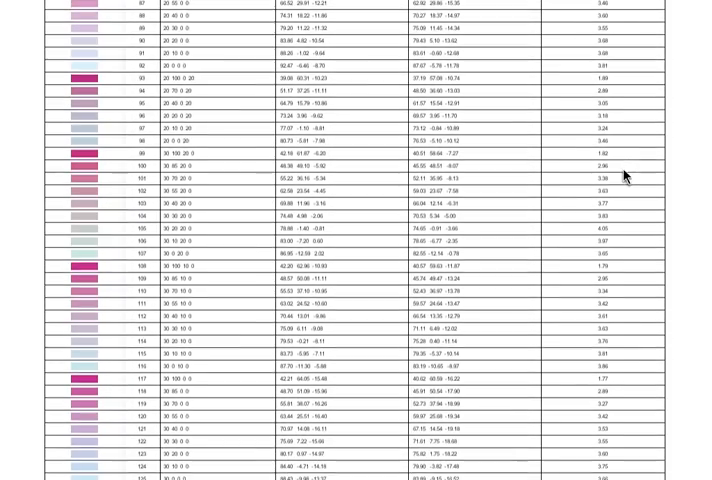
pyautogui.scroll(-3)
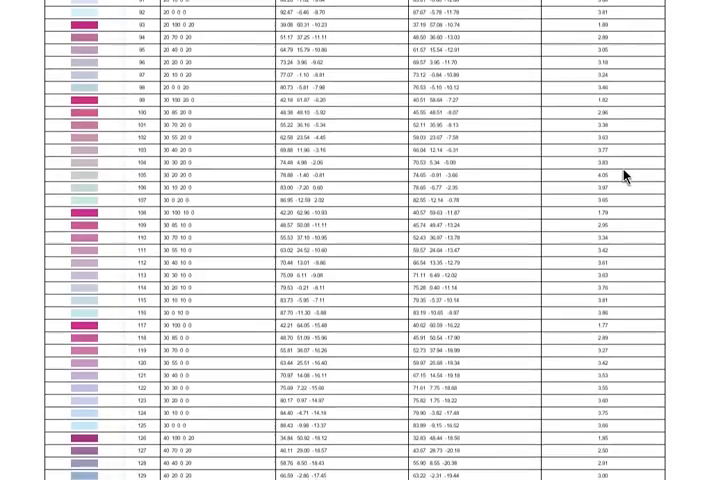